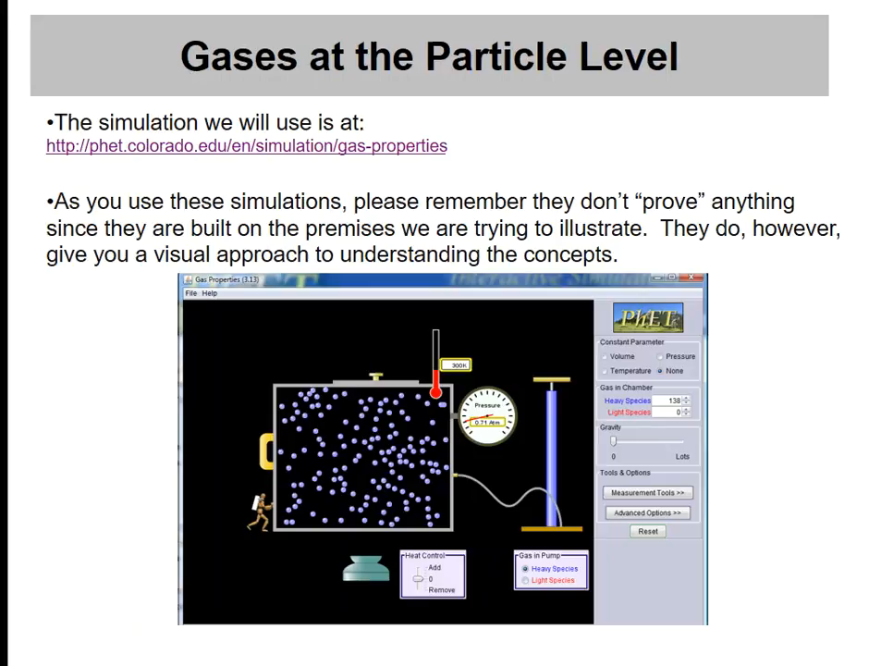
Bring the Gas Properties 3.15 simulation window up over the PowerPoint slide show
{"action": "key", "text": "alt+tab"}
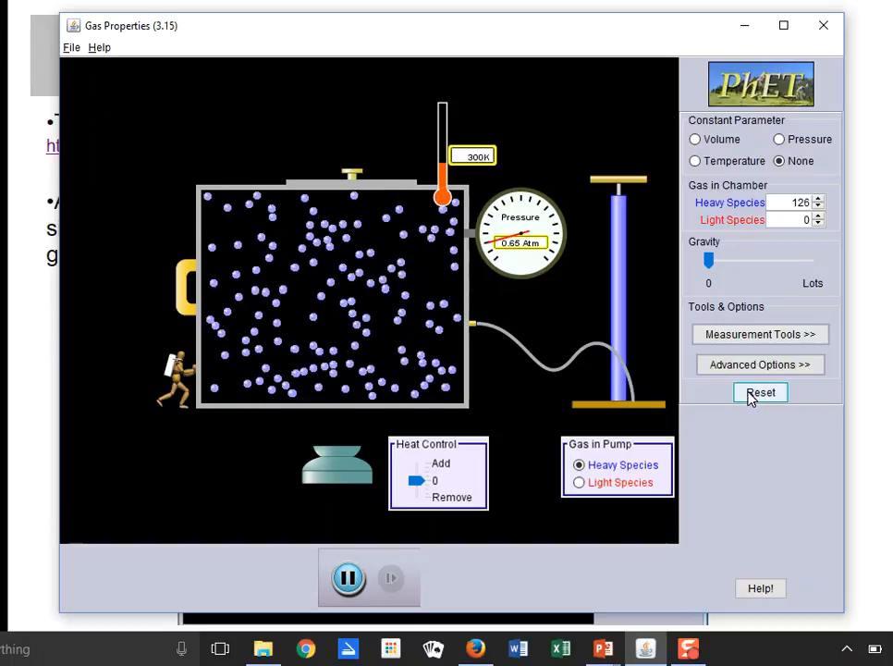
Reset the simulation to 46 heavy-species particles at about 0.25 atm, then pause it
{"action": "left_click", "coordinate": [760, 392]}
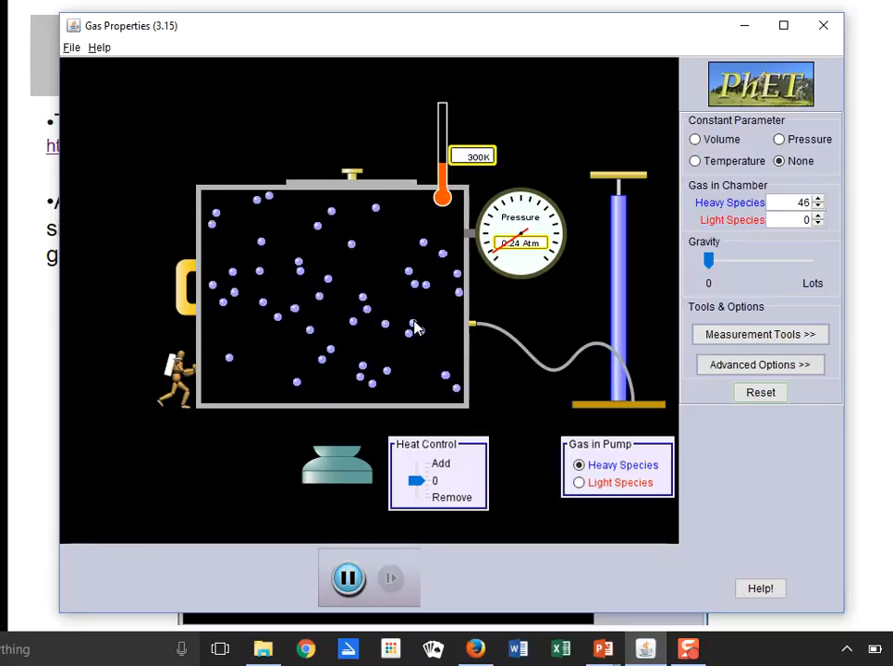
{"action": "key", "text": "alt+tab"}
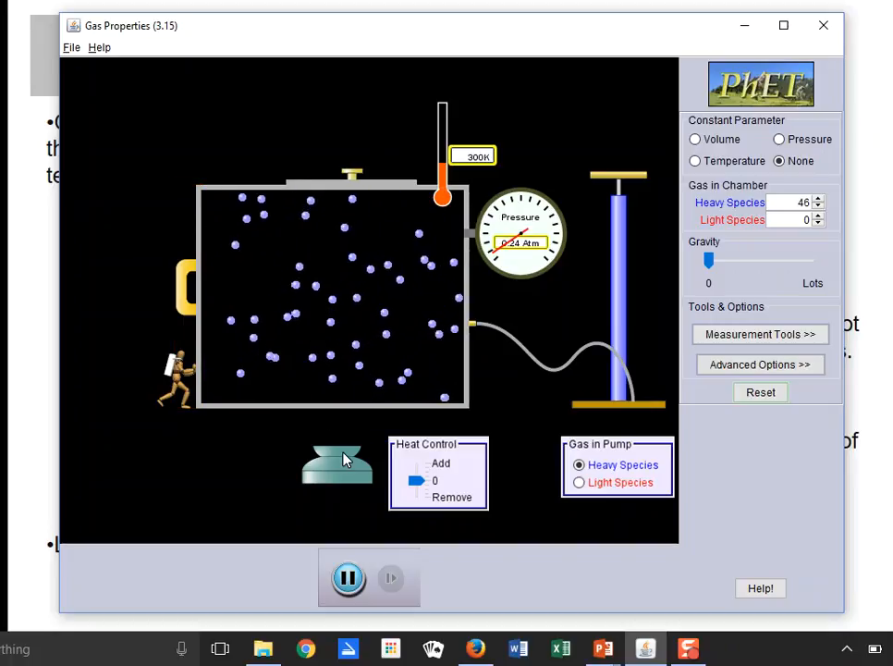
{"action": "left_click", "coordinate": [349, 577]}
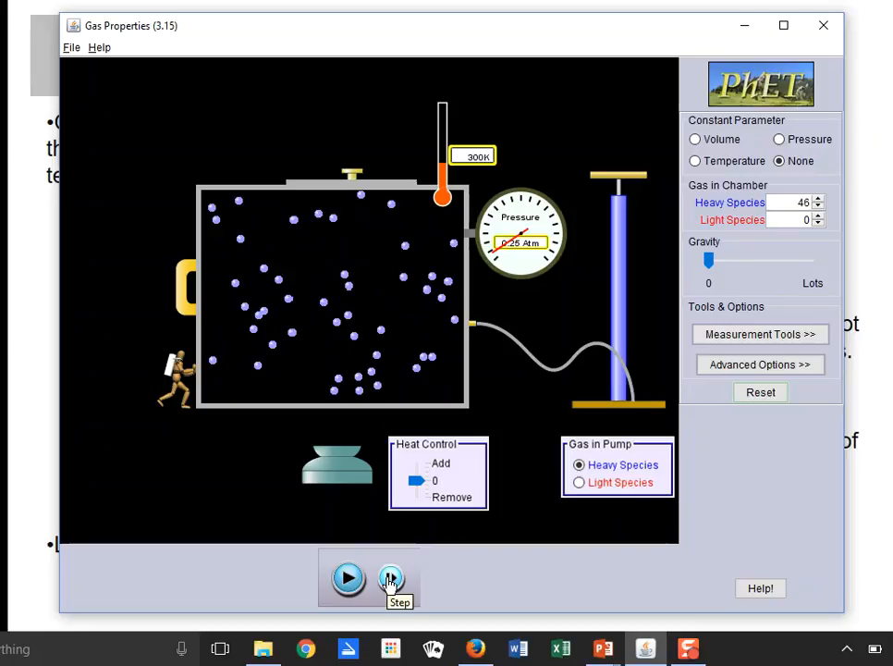
Step the paused gas forward two single frames, pressure near 0.24 atm
{"action": "left_click", "coordinate": [391, 577]}
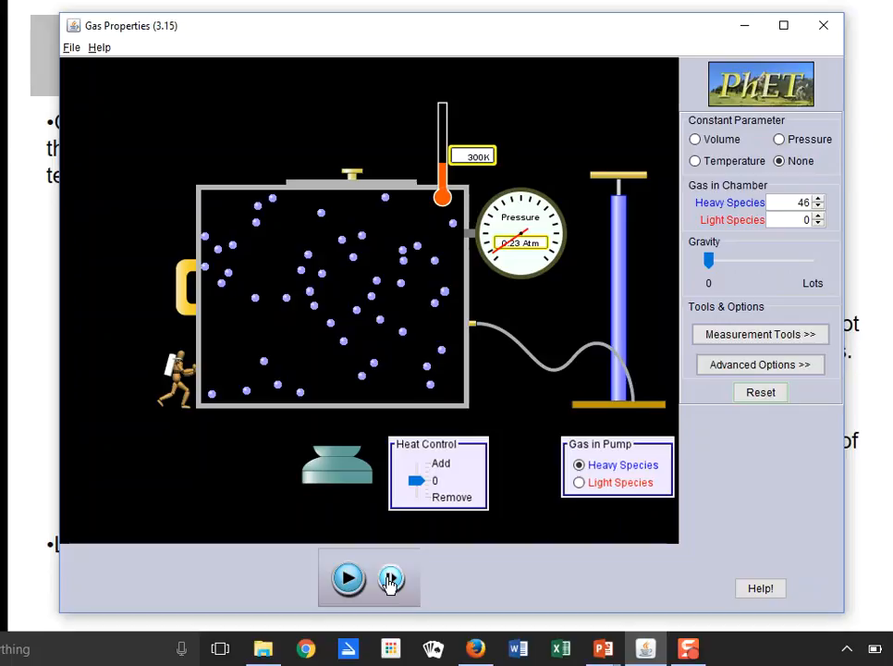
{"action": "left_click", "coordinate": [389, 578]}
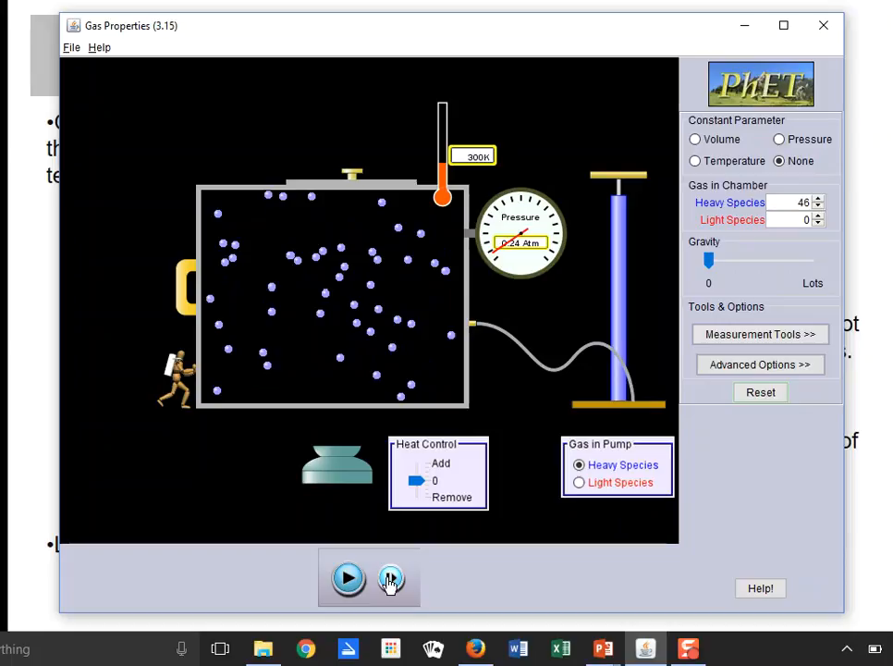
{"action": "mouse_move", "coordinate": [391, 577]}
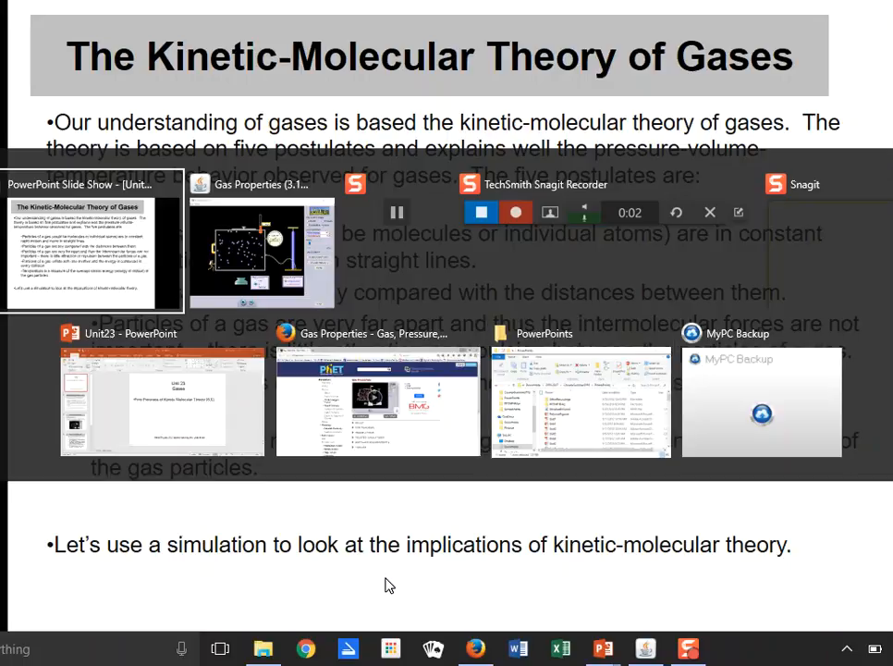
Pick the Gas Properties window from the Alt+Tab switcher
{"action": "left_click", "coordinate": [262, 241]}
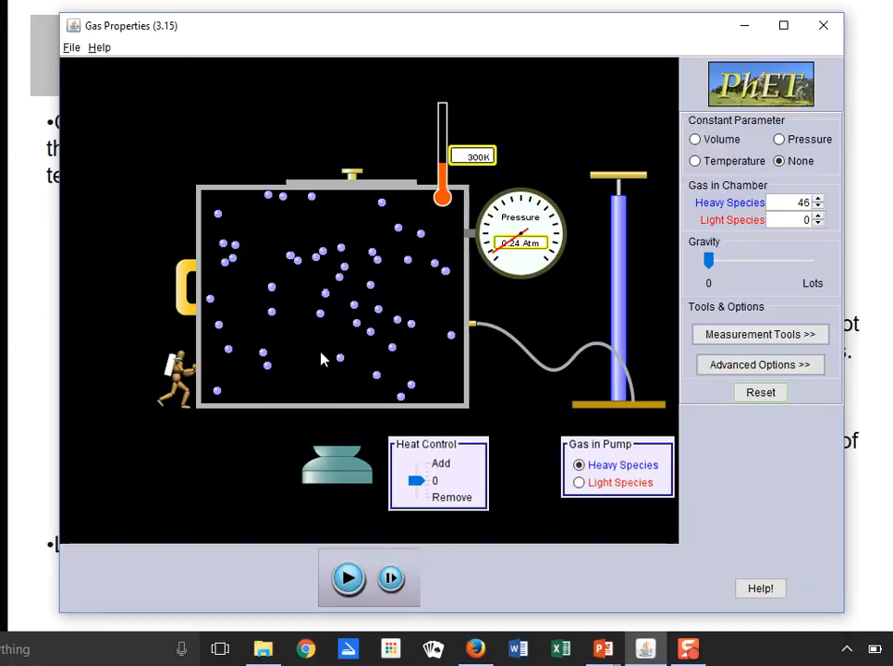
{"action": "mouse_move", "coordinate": [273, 294]}
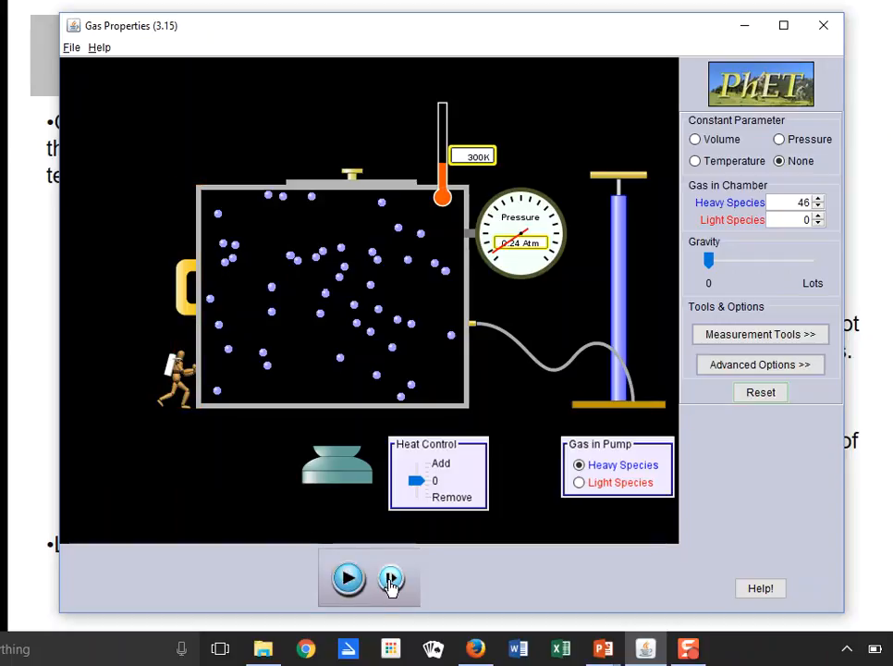
Advance the paused gas four single steps, reaching about 0.25 atm
{"action": "left_click", "coordinate": [391, 578]}
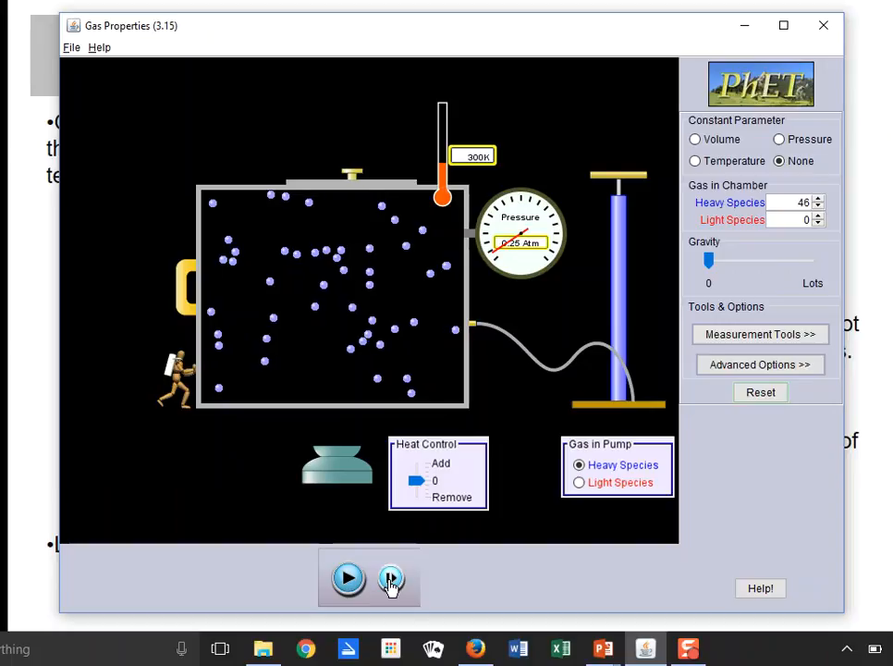
{"action": "left_click", "coordinate": [390, 577]}
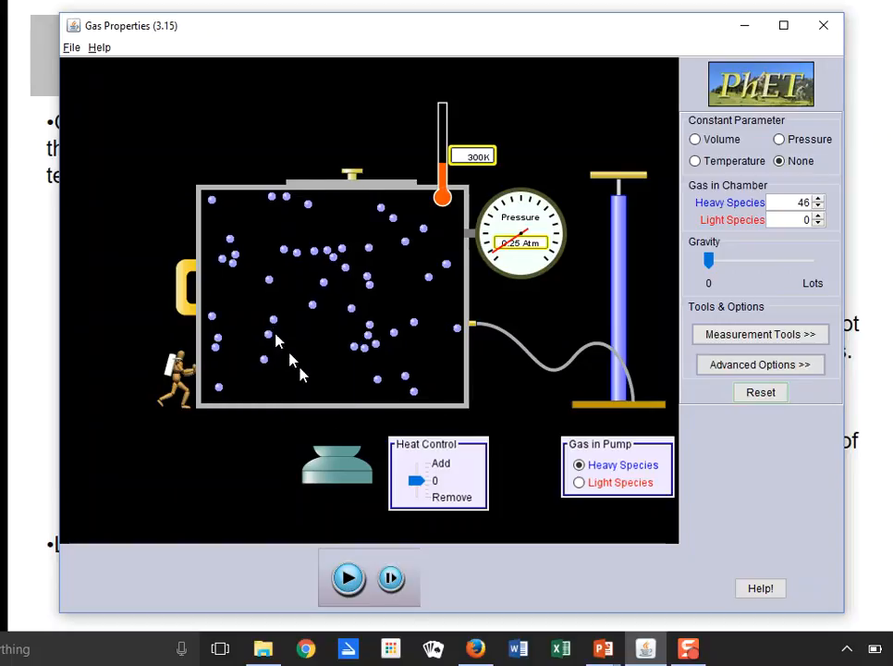
{"action": "left_click", "coordinate": [390, 577]}
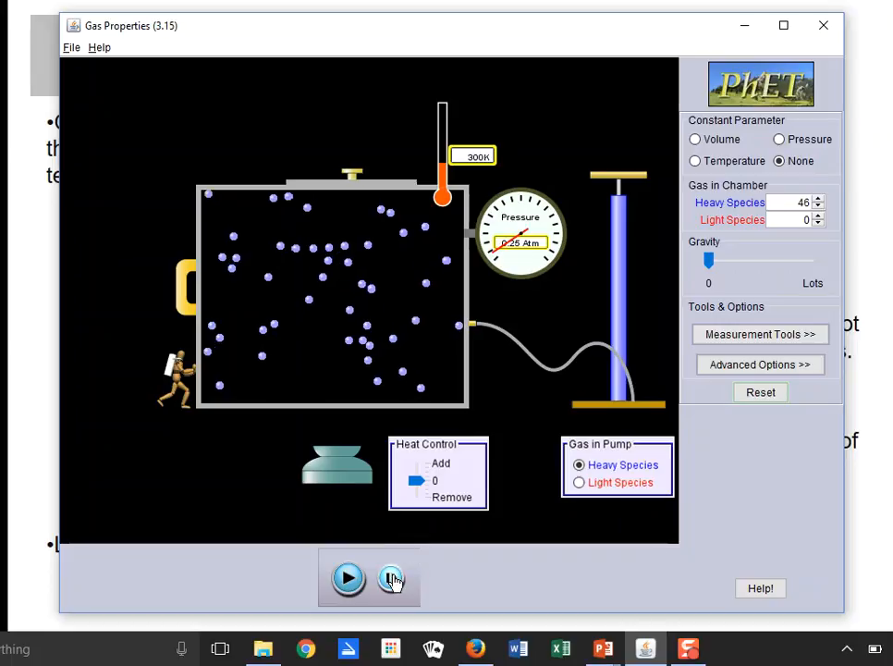
{"action": "left_click", "coordinate": [392, 577]}
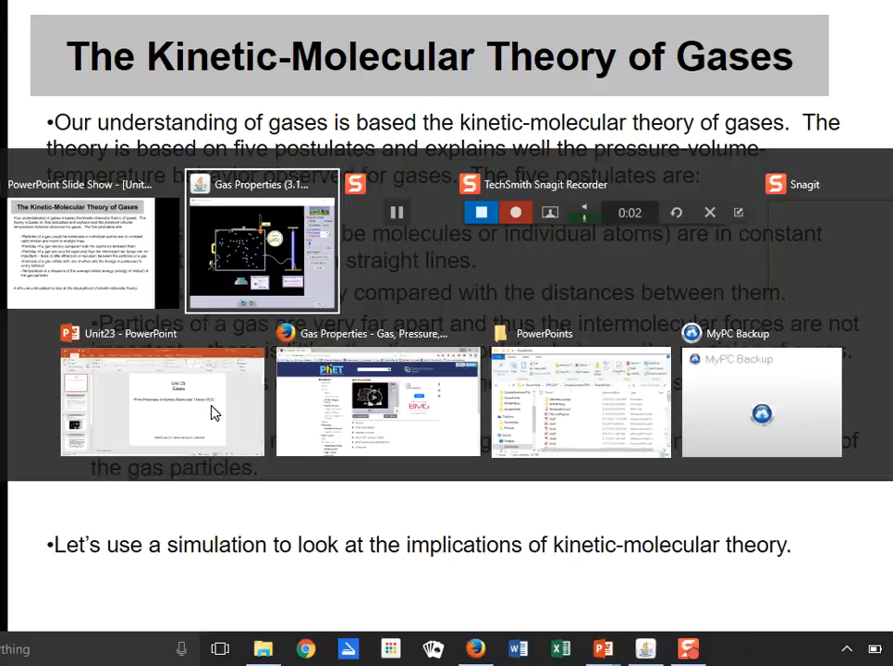
Resume the simulation in its window and show the Measurement Tools list
{"action": "left_click", "coordinate": [261, 239]}
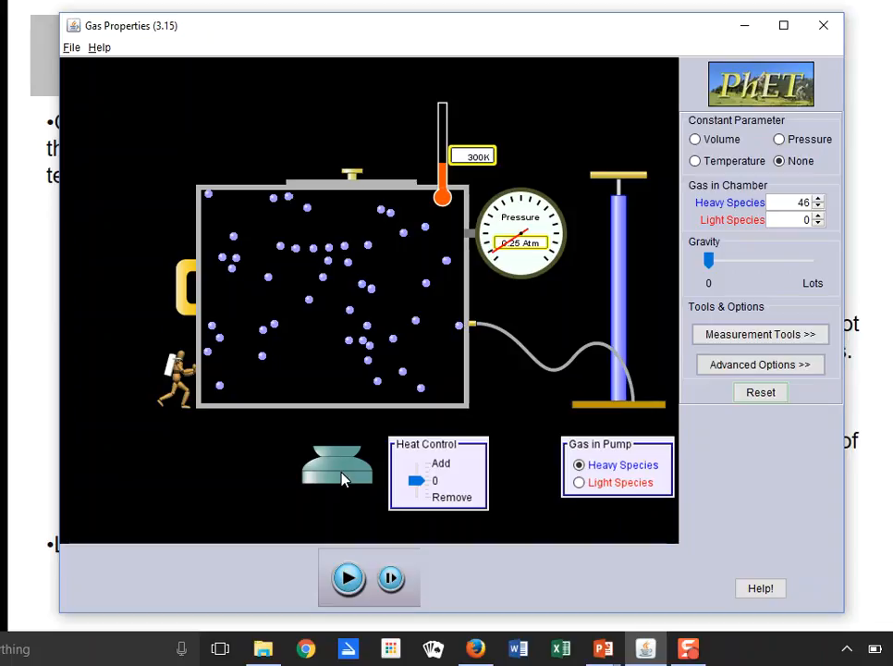
{"action": "mouse_move", "coordinate": [348, 577]}
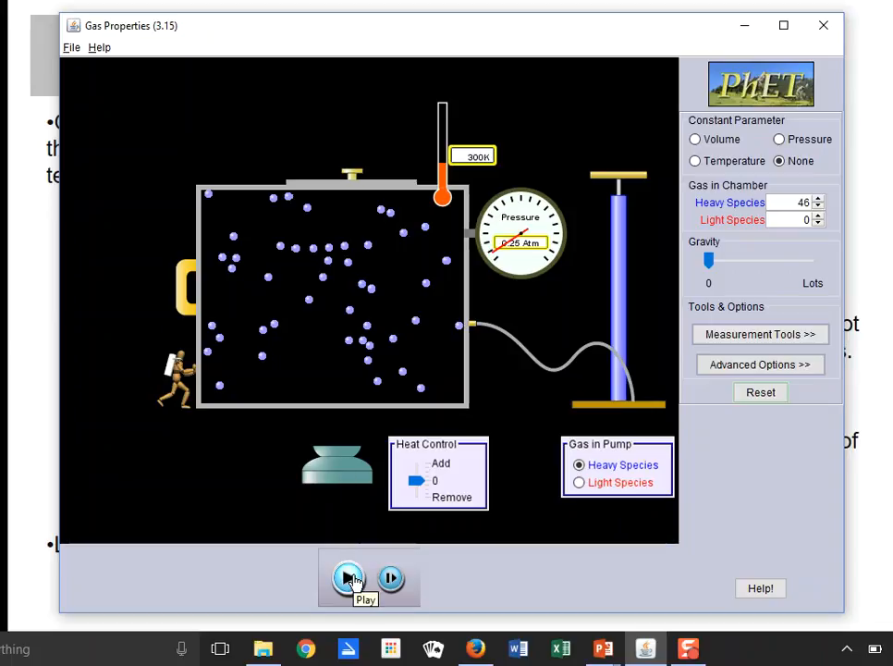
{"action": "left_click", "coordinate": [348, 578]}
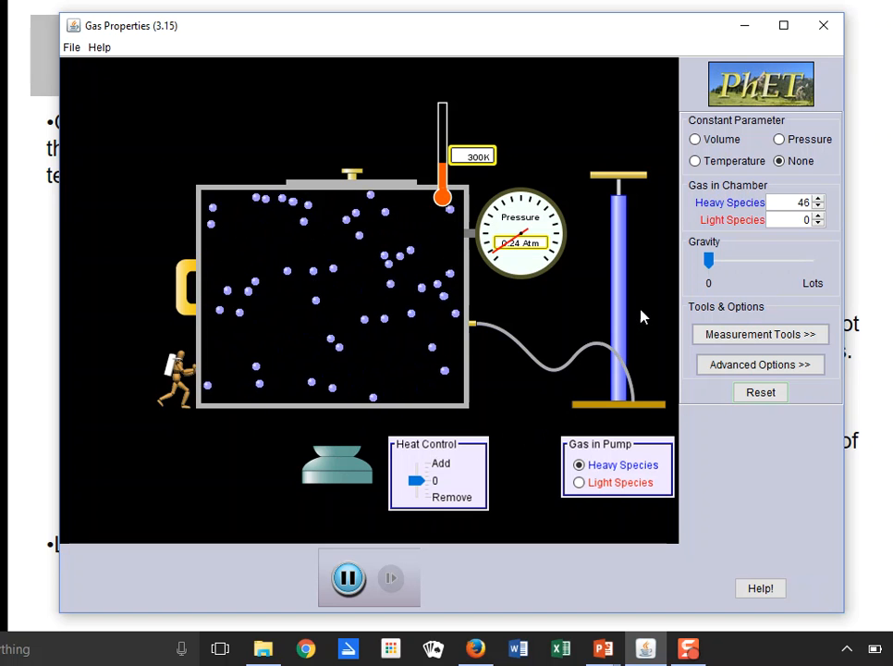
{"action": "left_click", "coordinate": [760, 333]}
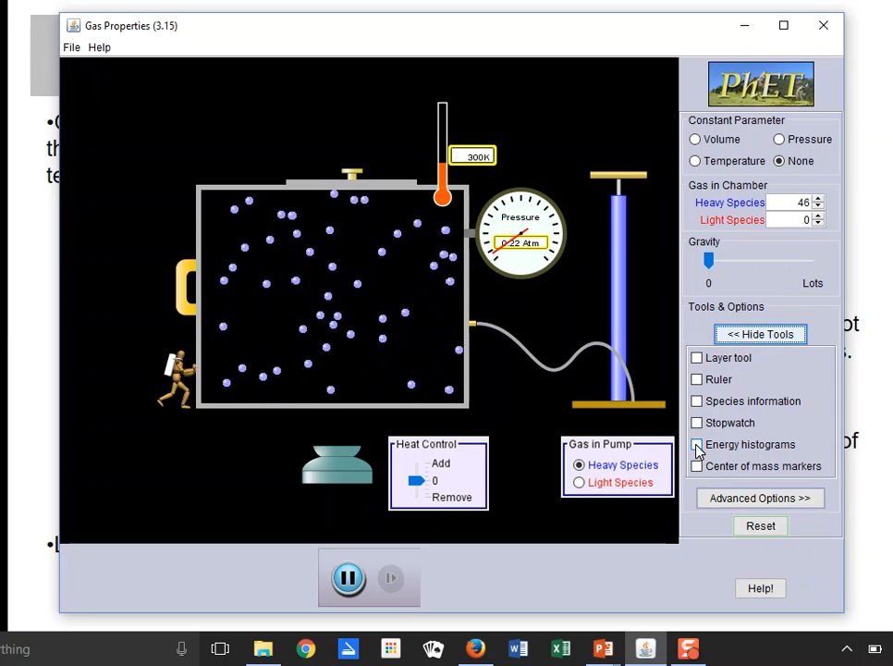
Enable Energy histograms to open the Particle Statistics kinetic energy and speed window
{"action": "left_click", "coordinate": [696, 445]}
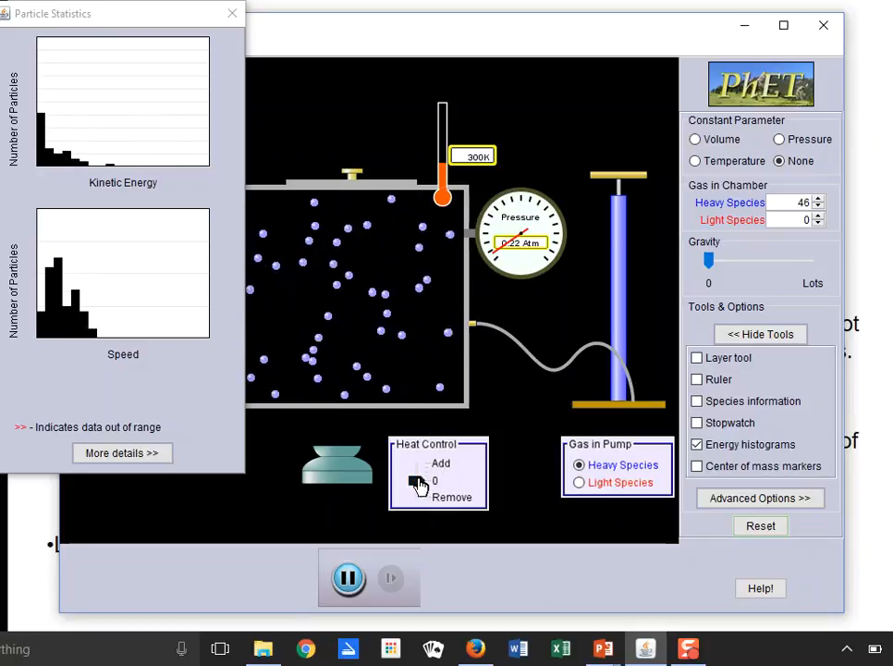
Heat the gas to 606 K (about 0.49 atm) and show detailed heavy-molecule speed histograms
{"action": "left_click", "coordinate": [417, 467]}
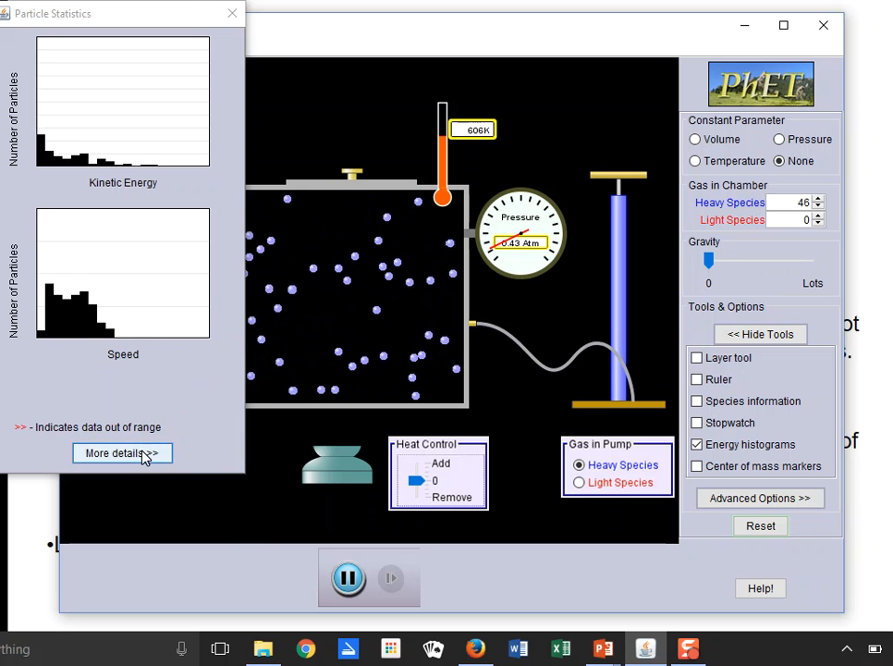
{"action": "left_click", "coordinate": [123, 453]}
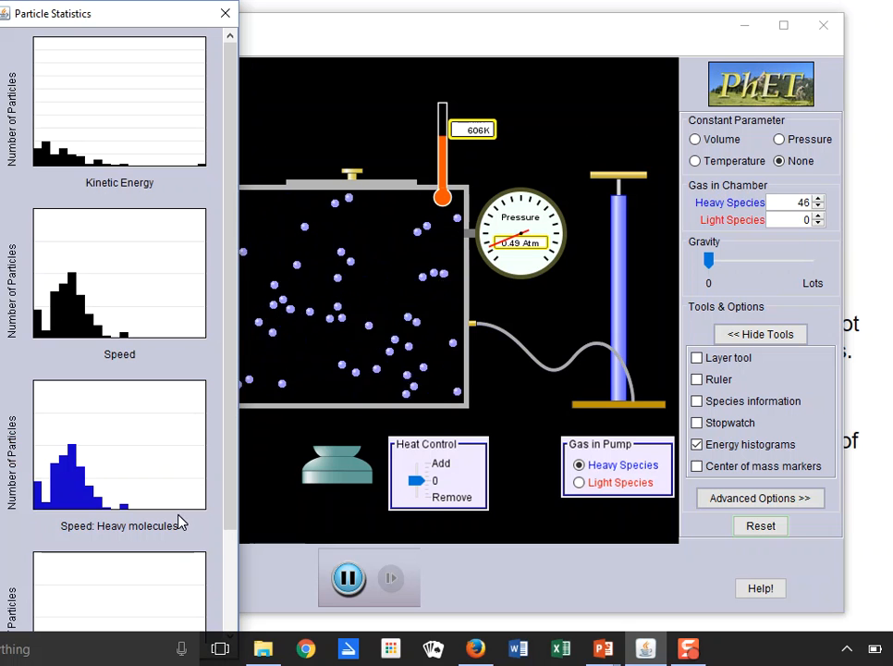